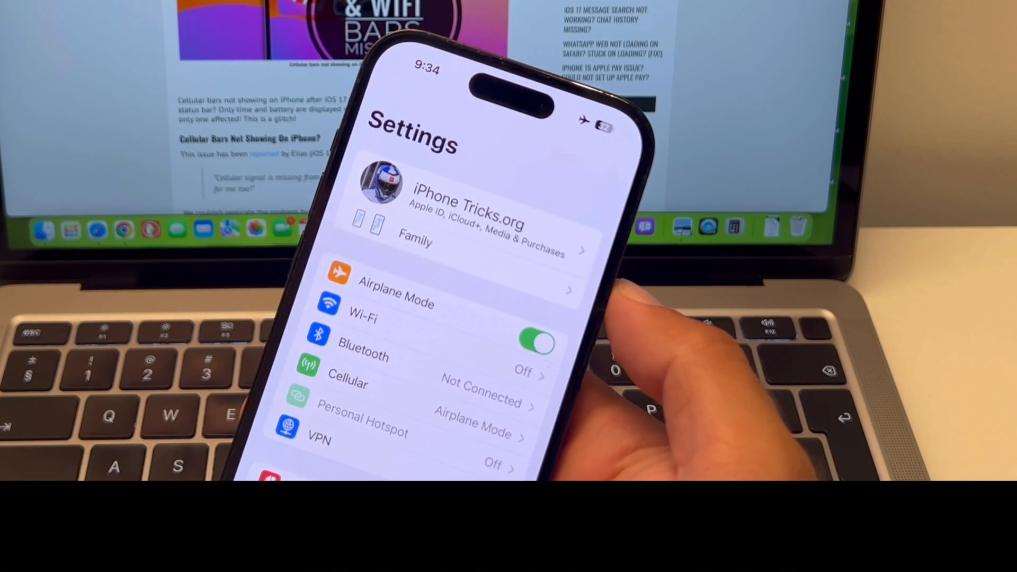
Step: Switch Airplane Mode off so the iPhone reconnects to cellular and Wi-Fi
click(536, 342)
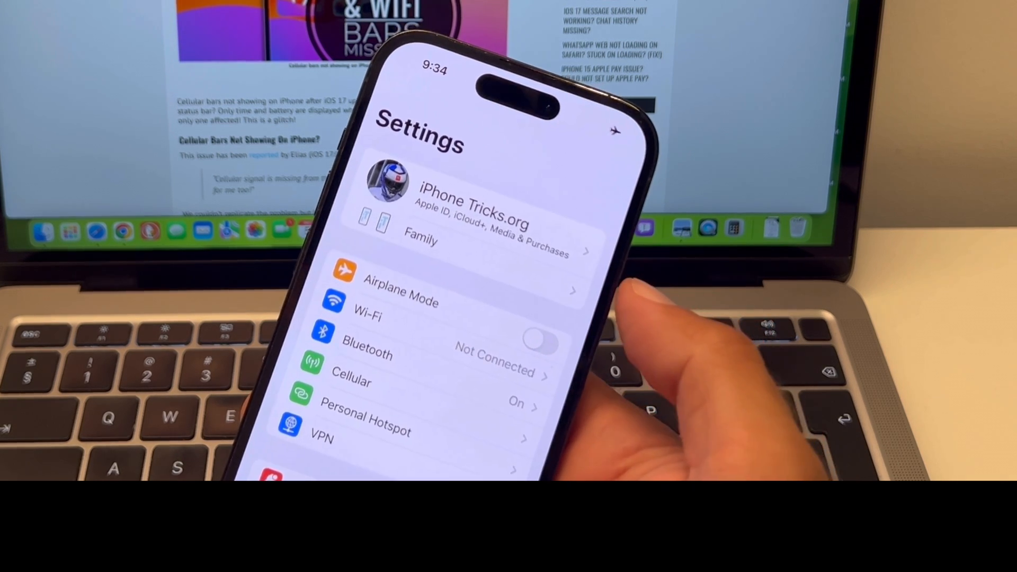